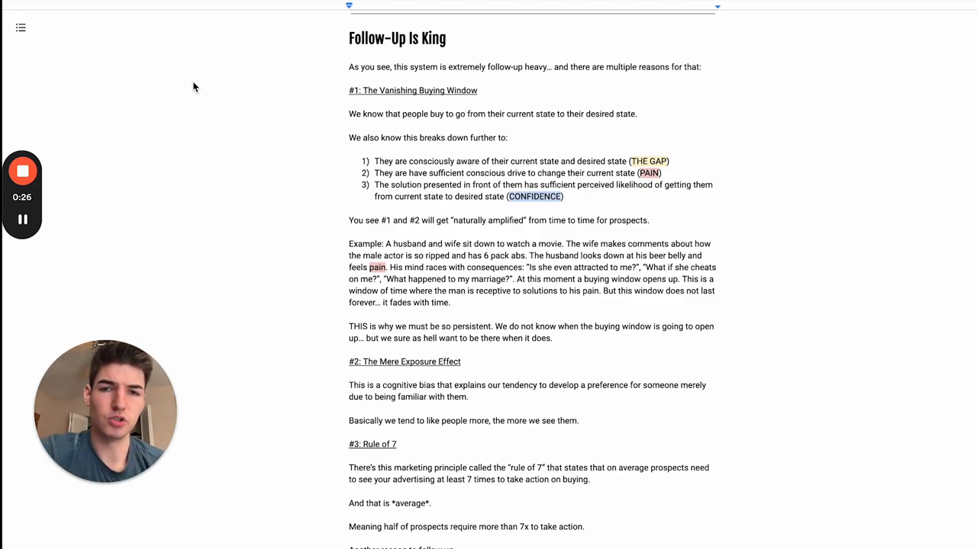
pyautogui.moveTo(244, 107)
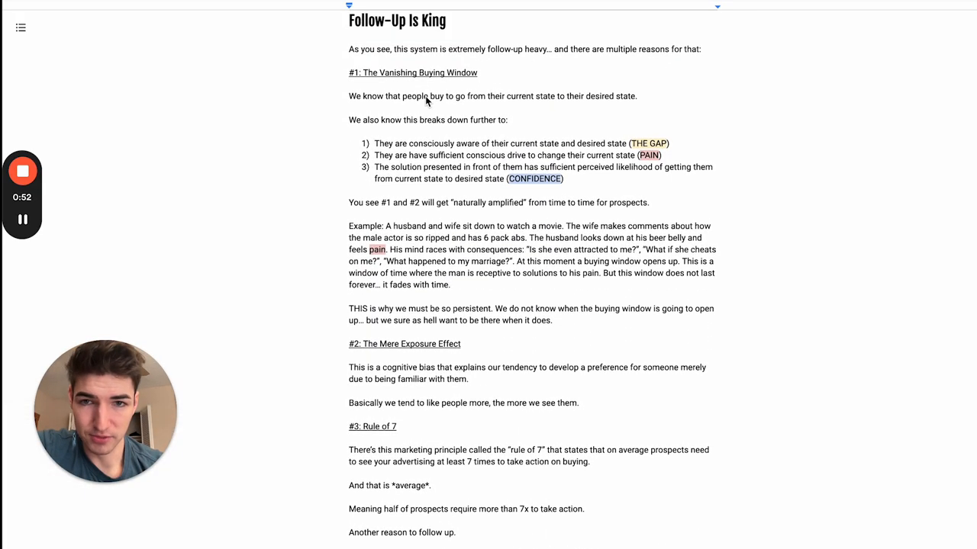
# Scroll down past the buying-window example until the '3 Forms of Resistance That Will STOP You' heading appears.
pyautogui.scroll(-3)
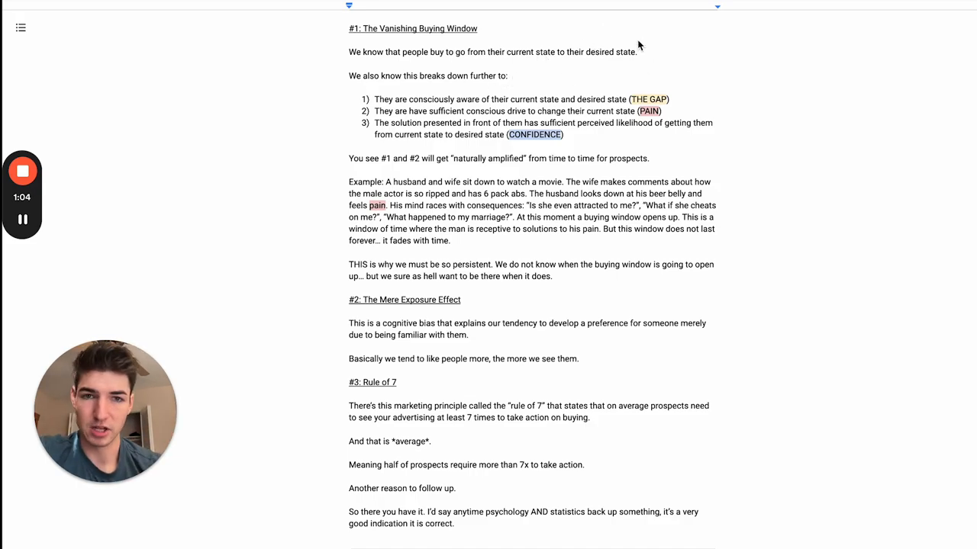
pyautogui.scroll(-3)
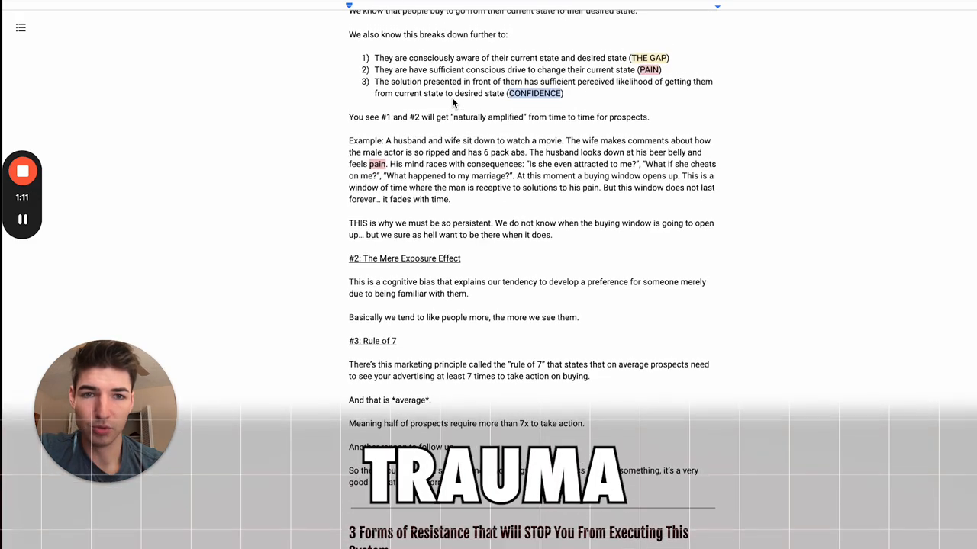
pyautogui.scroll(-3)
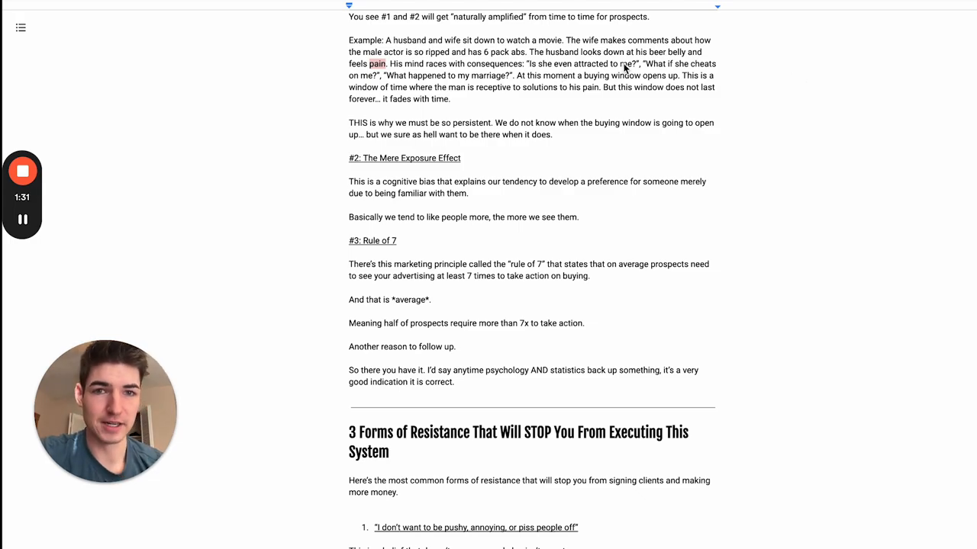
pyautogui.moveTo(522, 87)
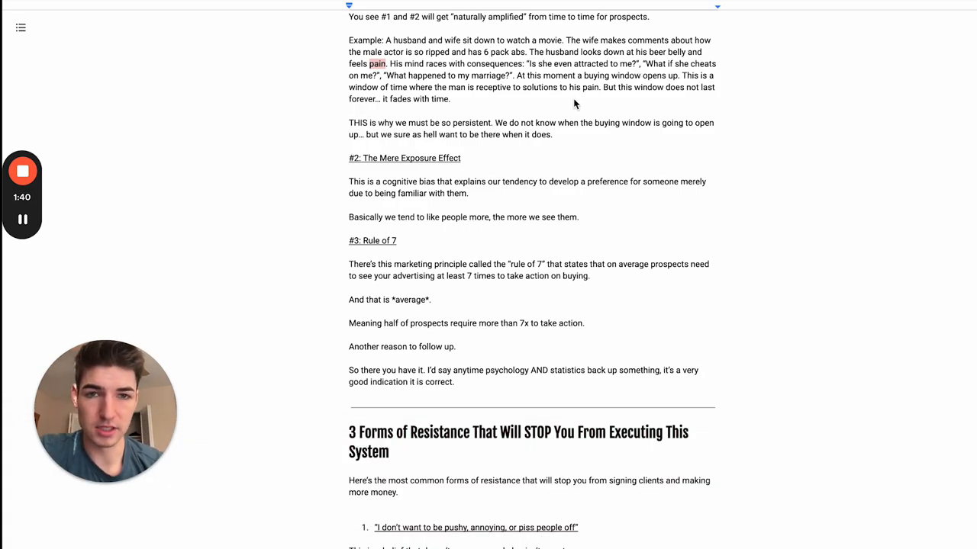
pyautogui.moveTo(623, 85)
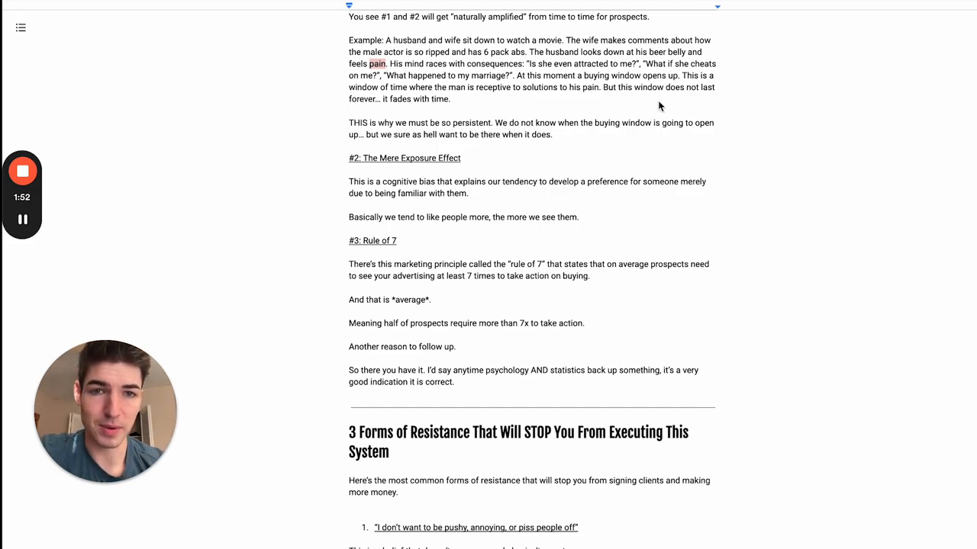
pyautogui.moveTo(440, 122)
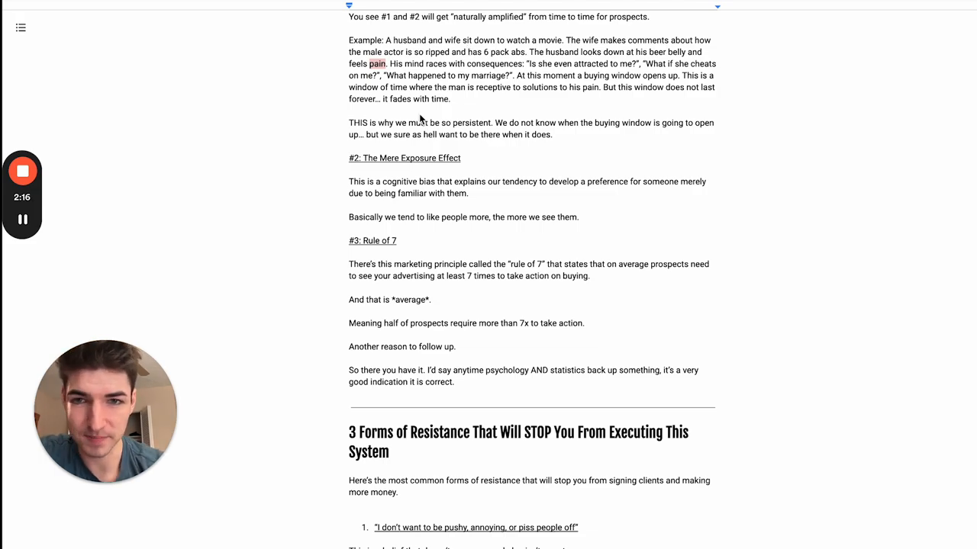
# Scroll down to the first resistance point and the grey client text-message bubble praising consistent reach-outs.
pyautogui.scroll(-3)
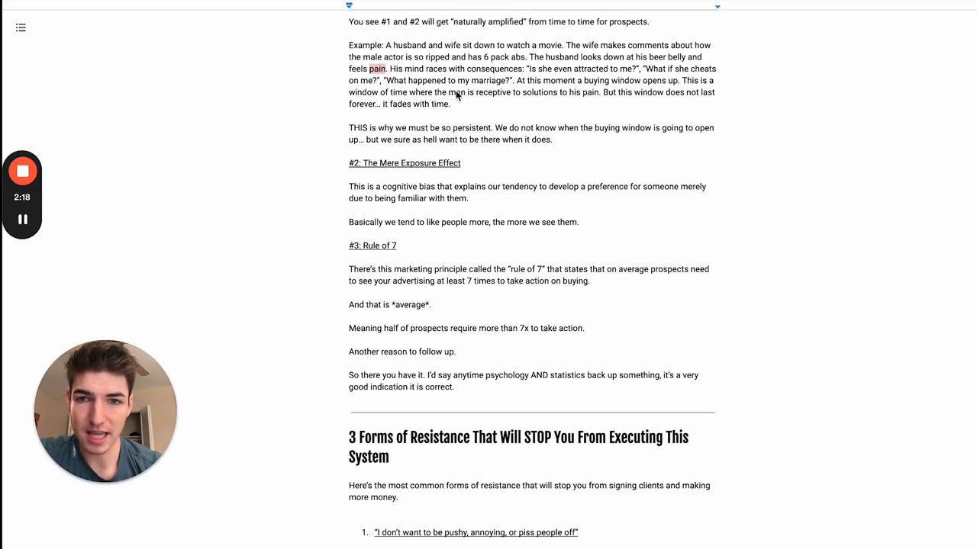
pyautogui.scroll(-3)
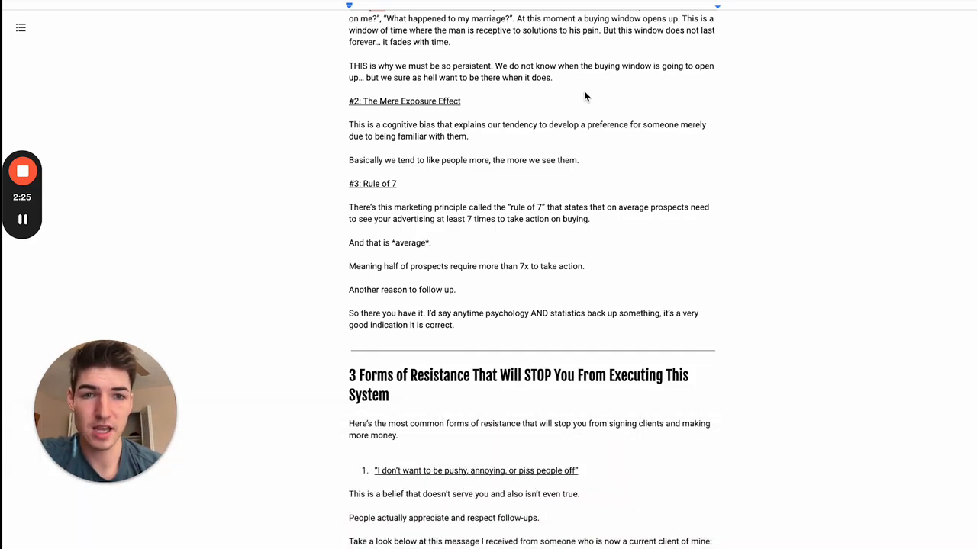
pyautogui.moveTo(500, 125)
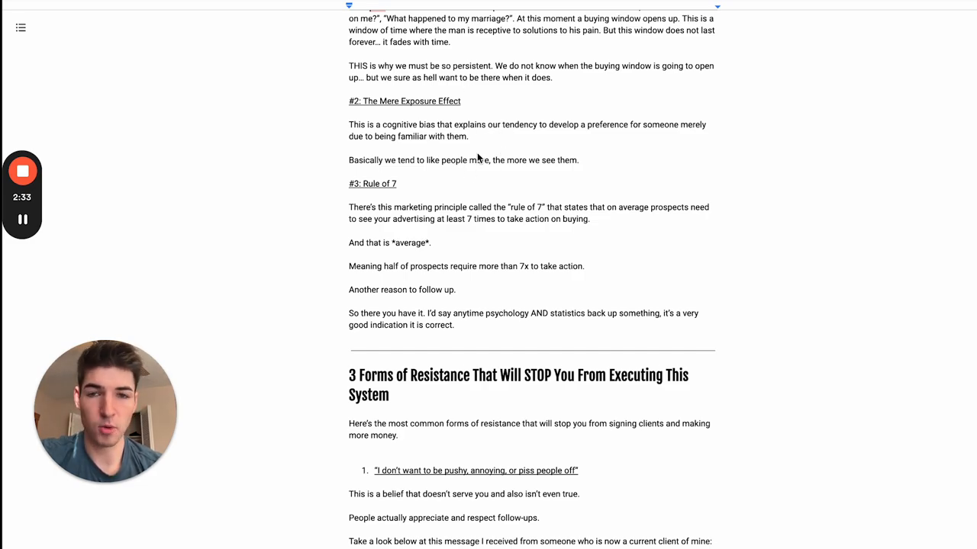
pyautogui.moveTo(476, 158)
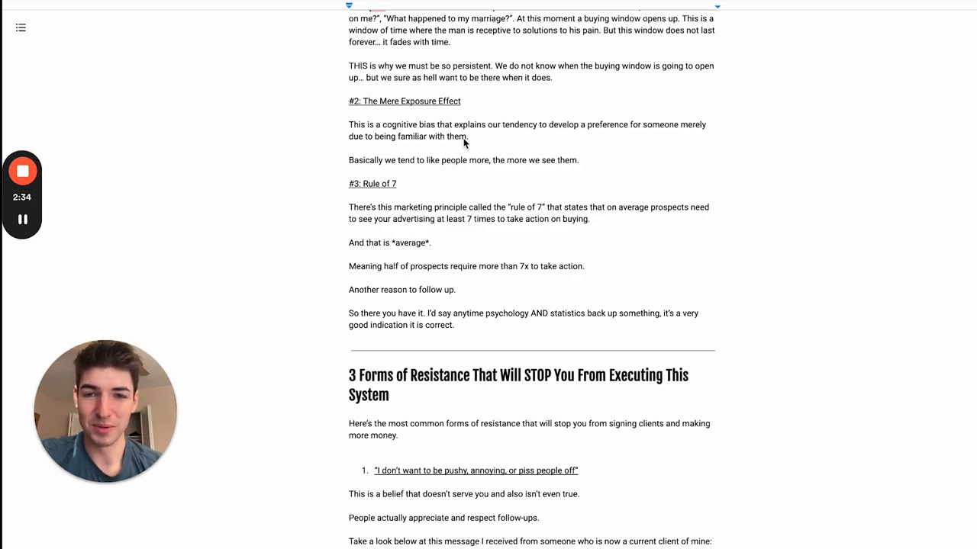
pyautogui.scroll(-3)
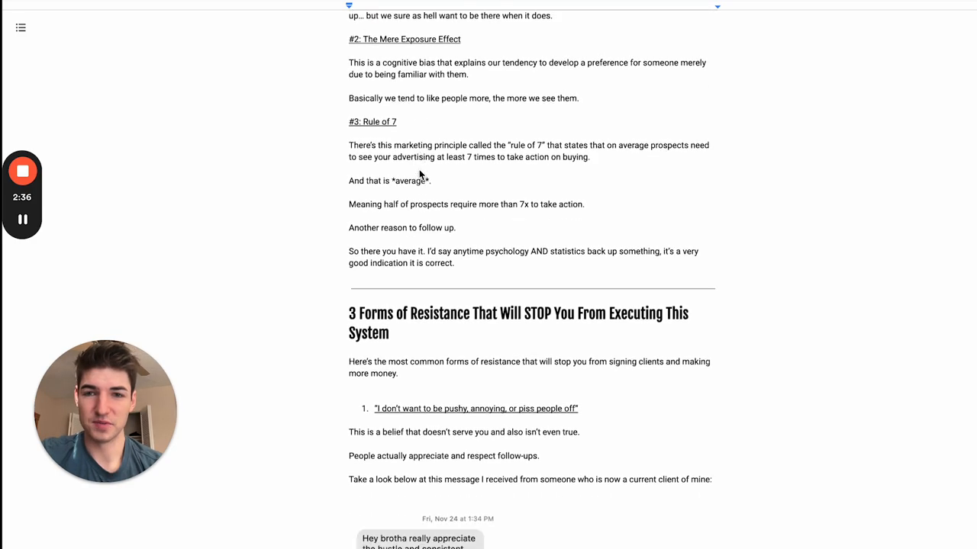
pyautogui.scroll(-3)
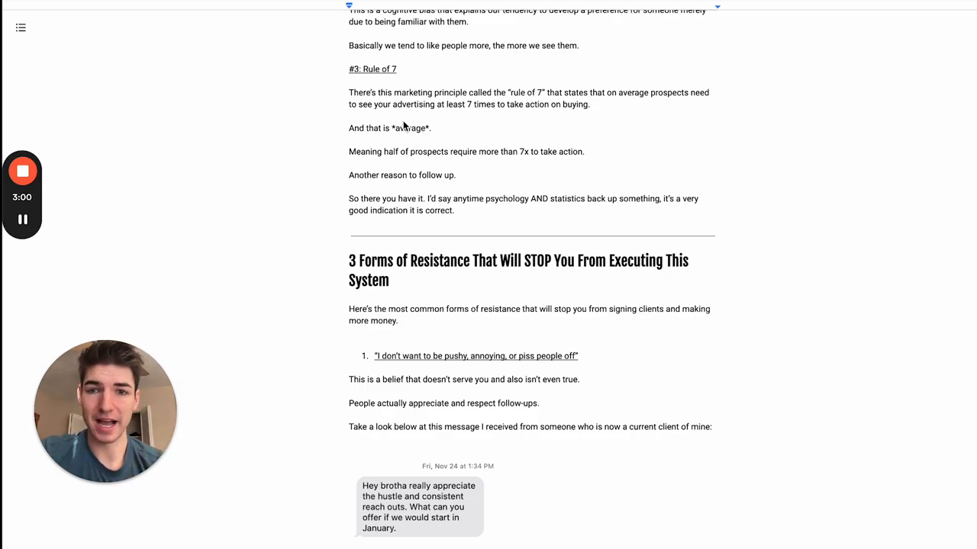
pyautogui.moveTo(458, 145)
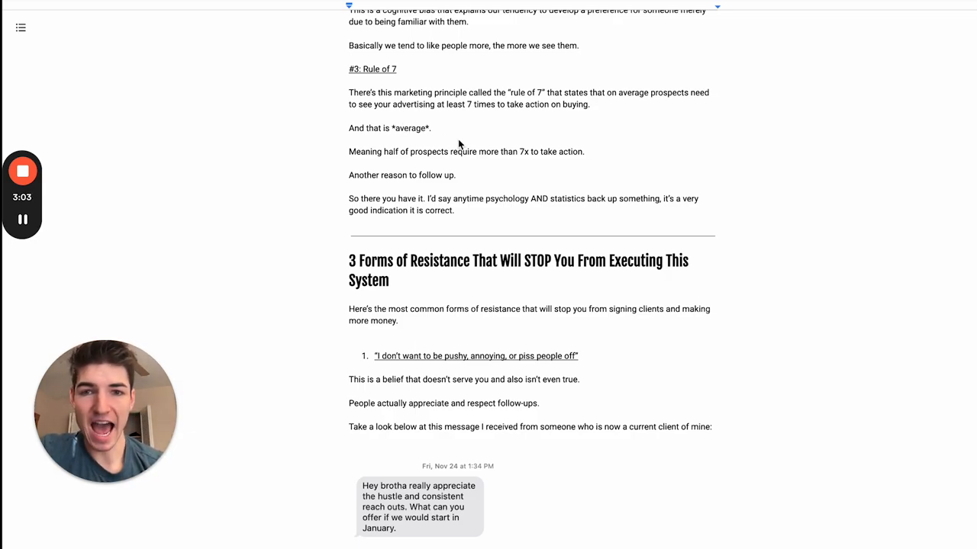
pyautogui.moveTo(516, 160)
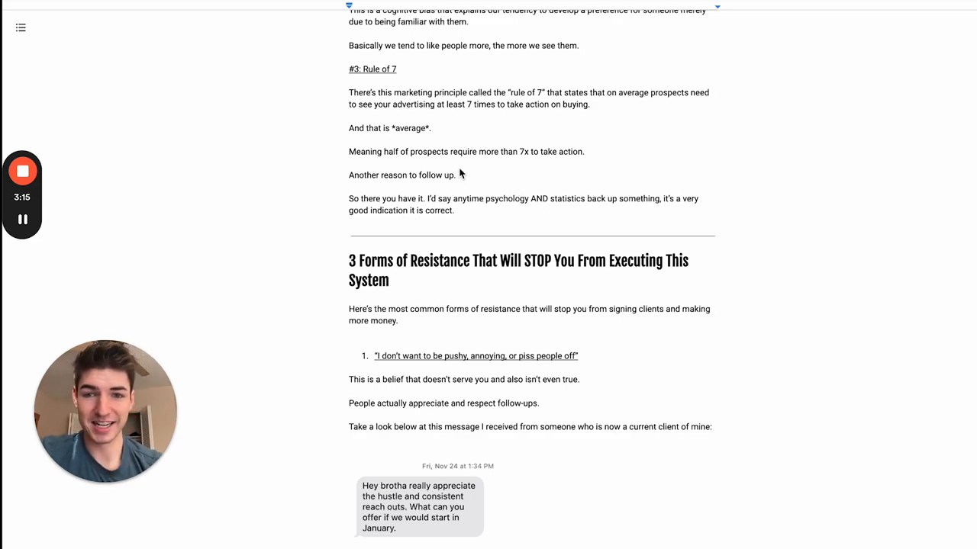
# Glance back up at the Follow-Up Is King heading, then scroll down to point 2, fear of rejection, with the mentor's quote.
pyautogui.scroll(3)
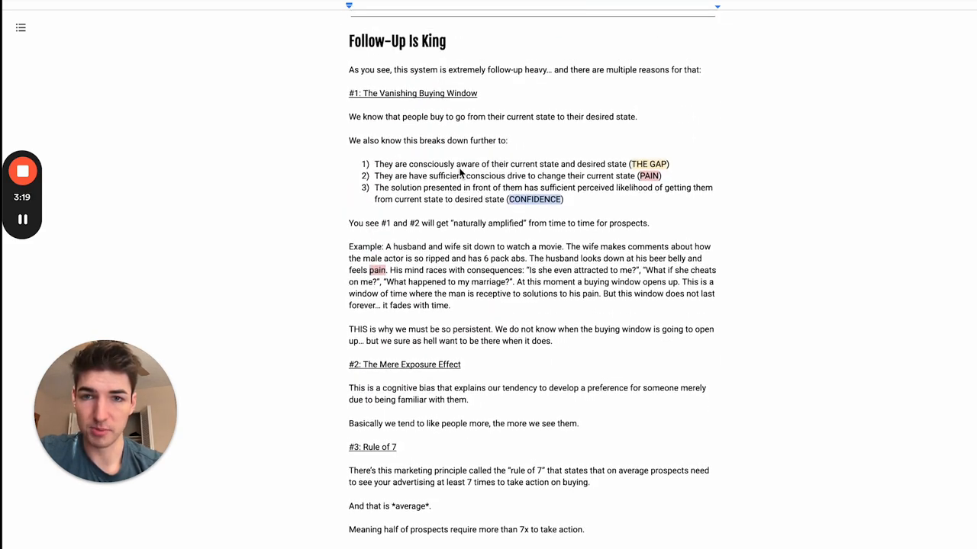
pyautogui.scroll(-3)
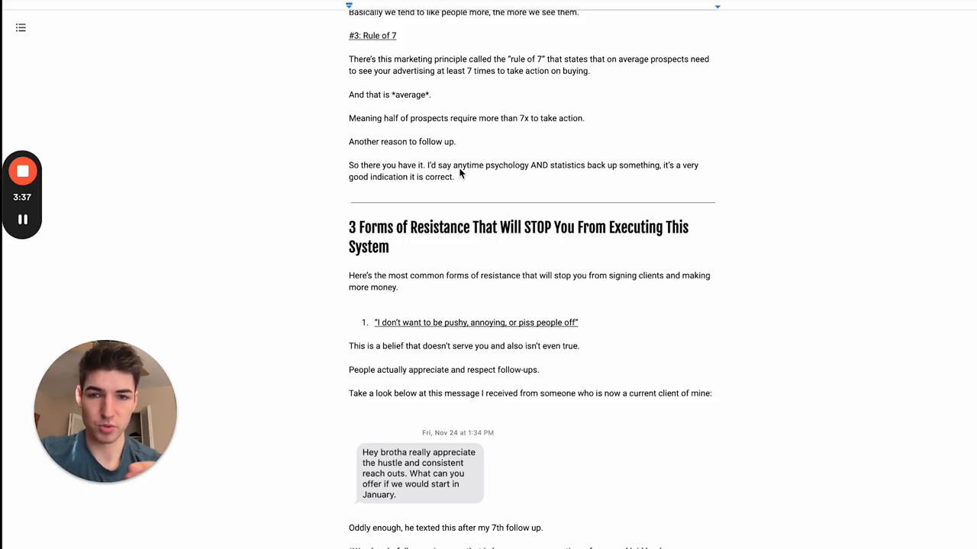
pyautogui.scroll(-3)
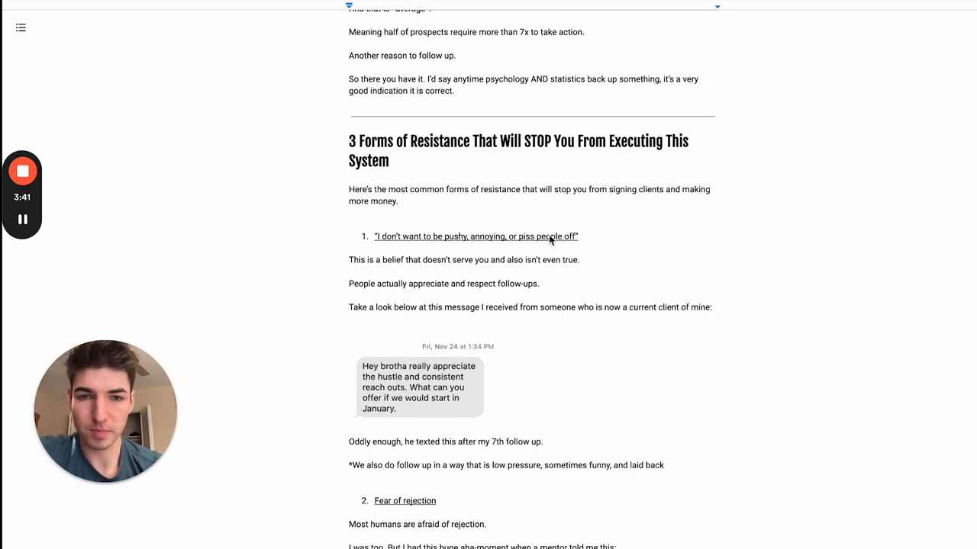
pyautogui.scroll(-3)
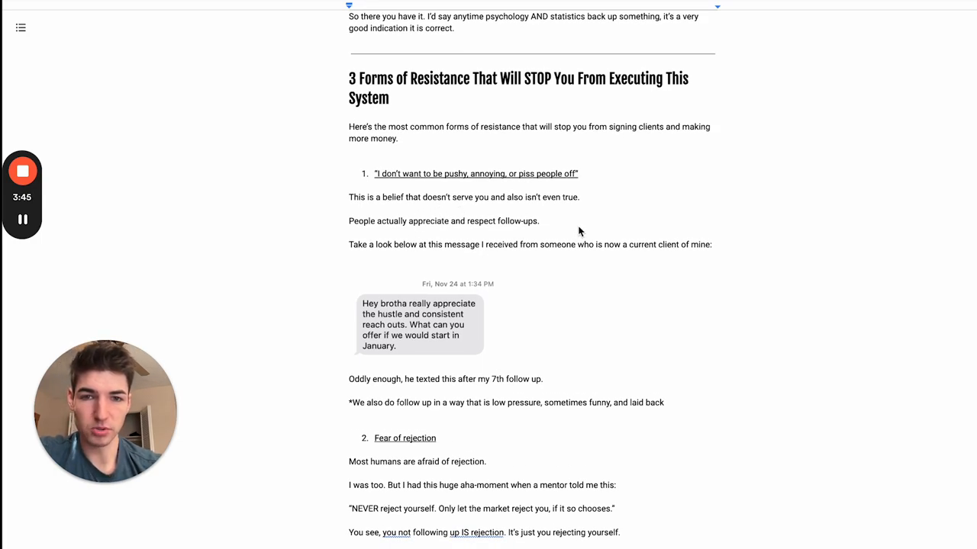
pyautogui.moveTo(418, 242)
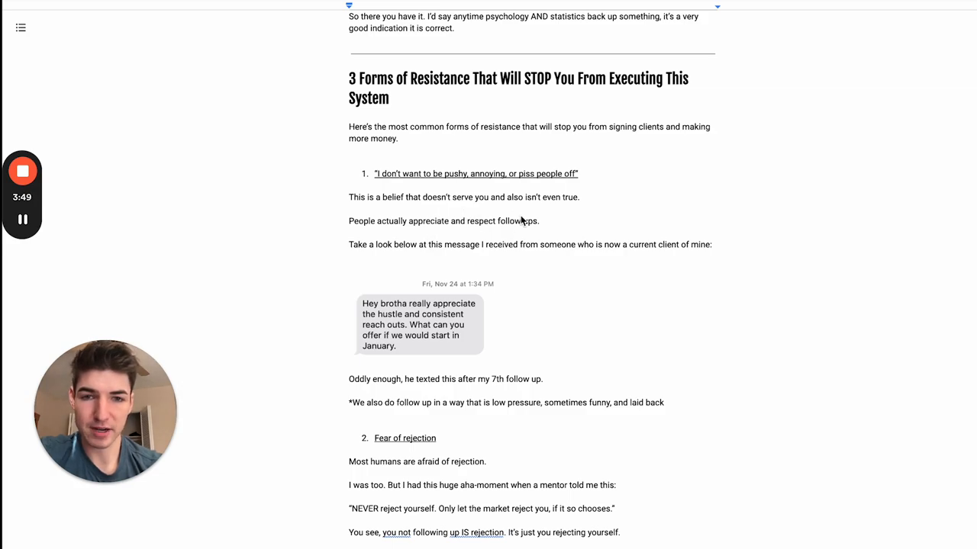
pyautogui.scroll(-3)
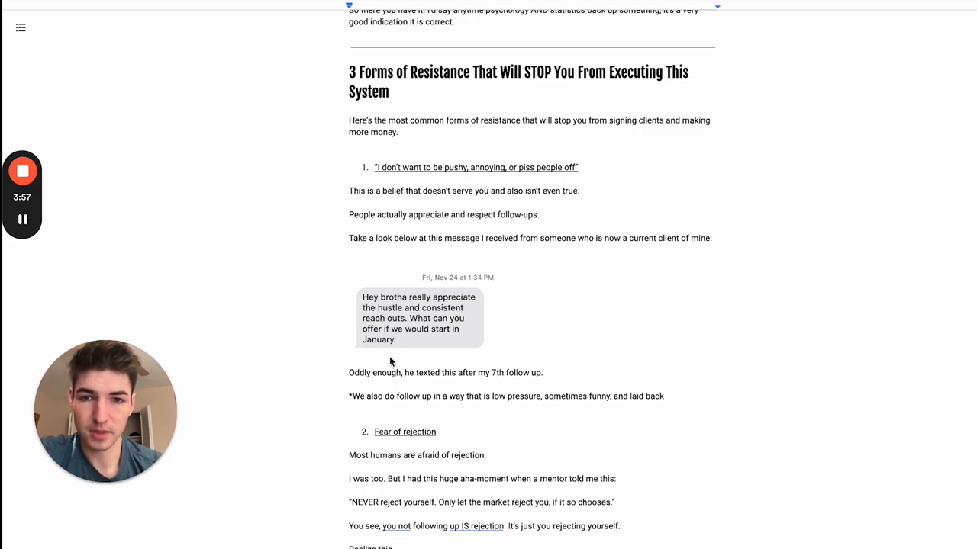
pyautogui.moveTo(441, 359)
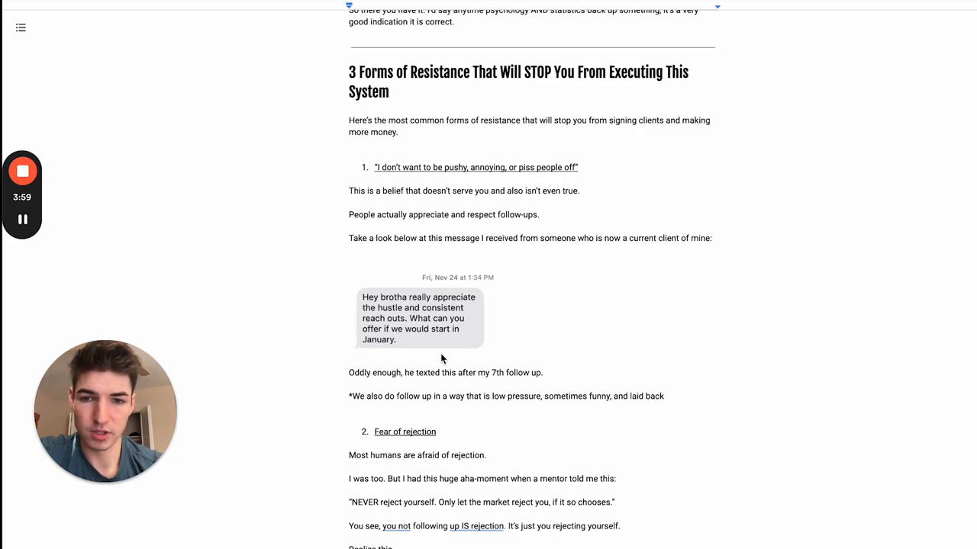
pyautogui.scroll(-3)
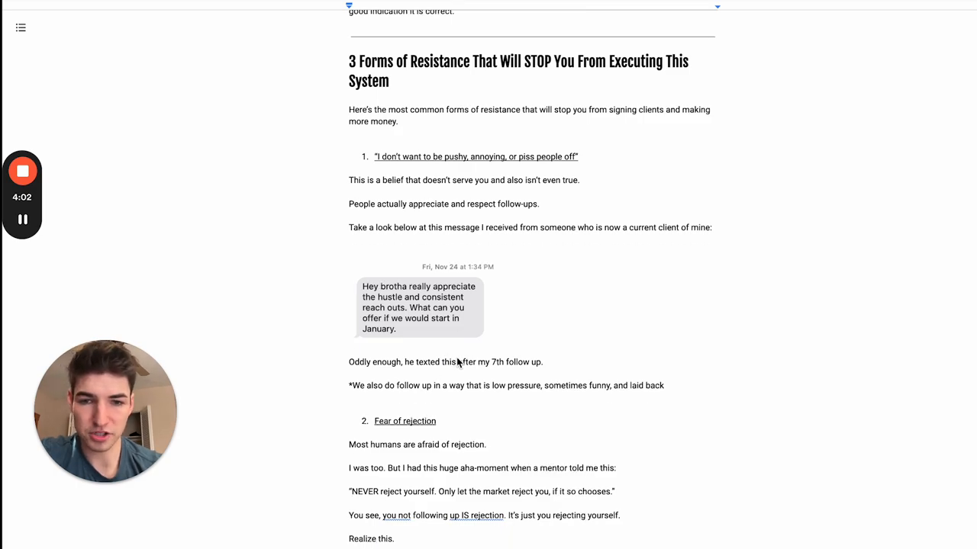
pyautogui.moveTo(568, 360)
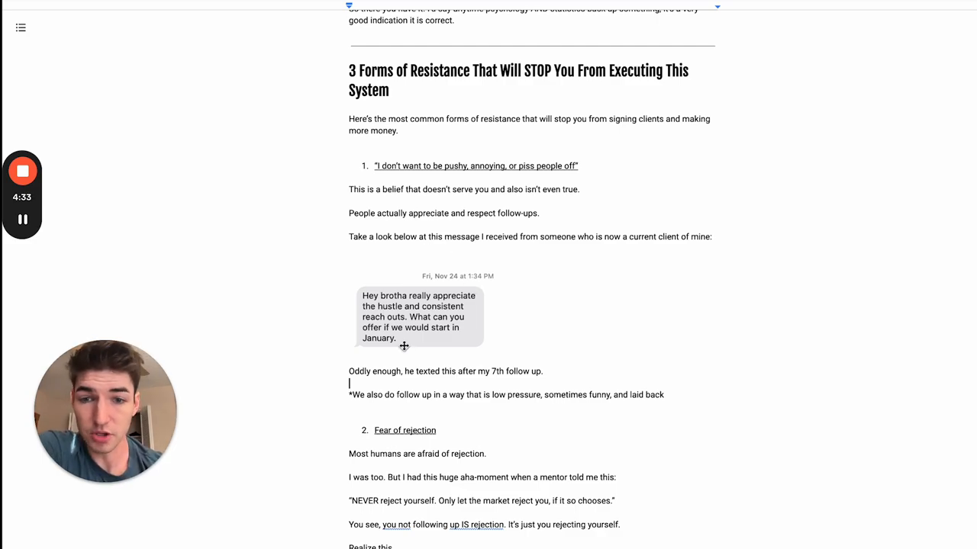
# Scroll down through the third resistance point about prospects being humans, ending back at the buying-window example.
pyautogui.scroll(-3)
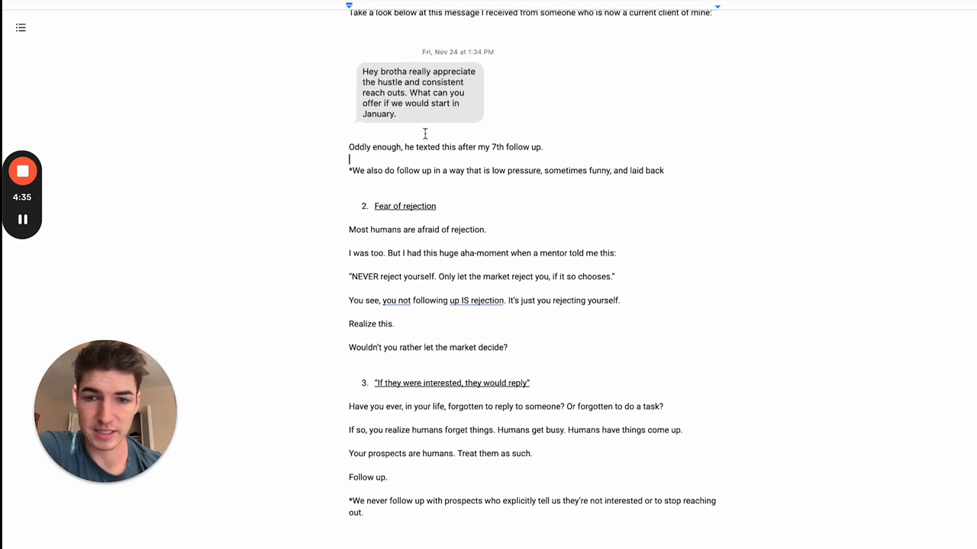
pyautogui.scroll(-3)
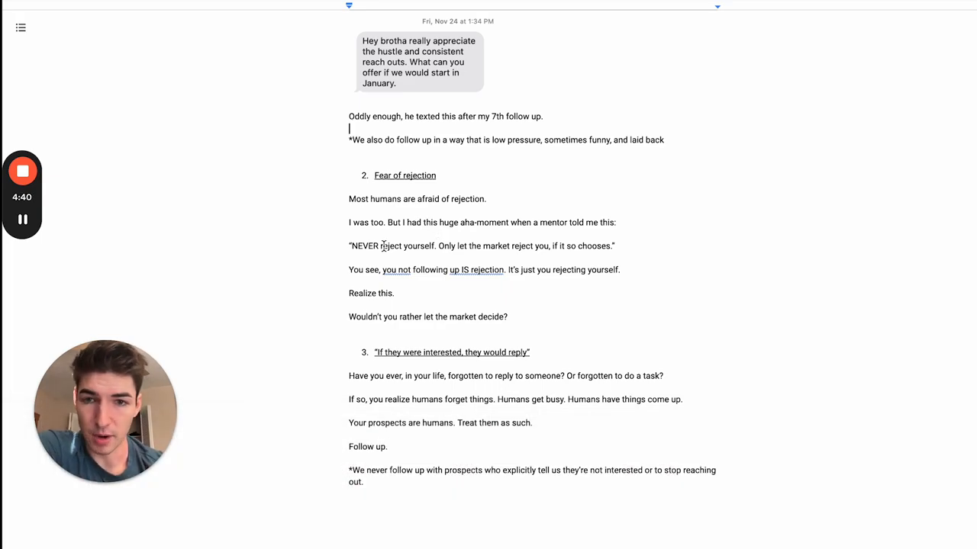
pyautogui.moveTo(345, 220)
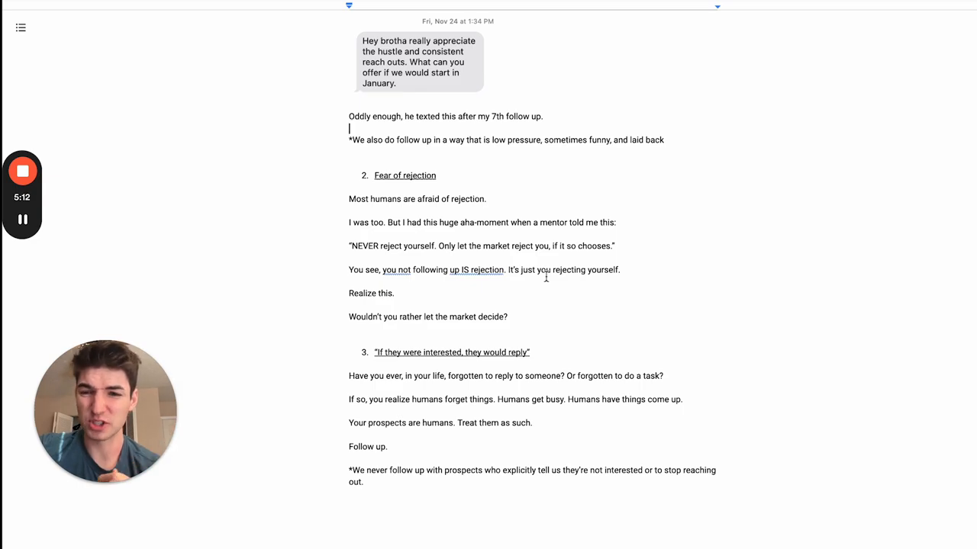
pyautogui.scroll(-3)
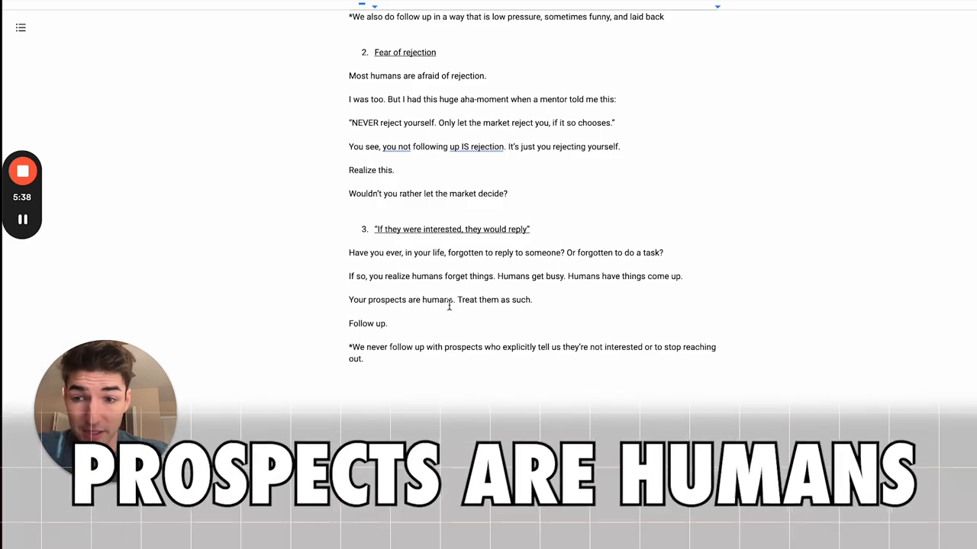
pyautogui.moveTo(348, 300); pyautogui.dragTo(455, 299)
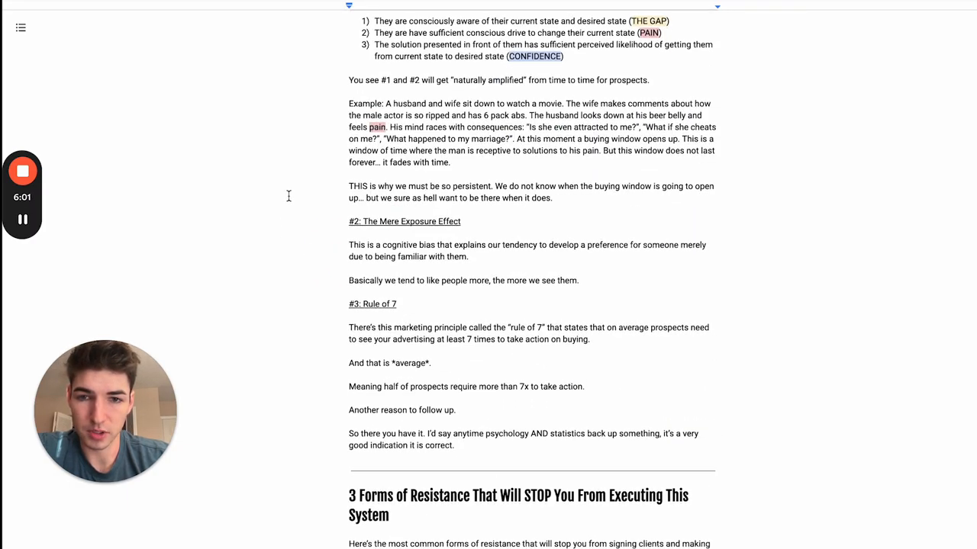
# Scroll to the bulleted 'Hey [Name]' re-offer message templates and the traits of successful re-offer messages.
pyautogui.scroll(-3)
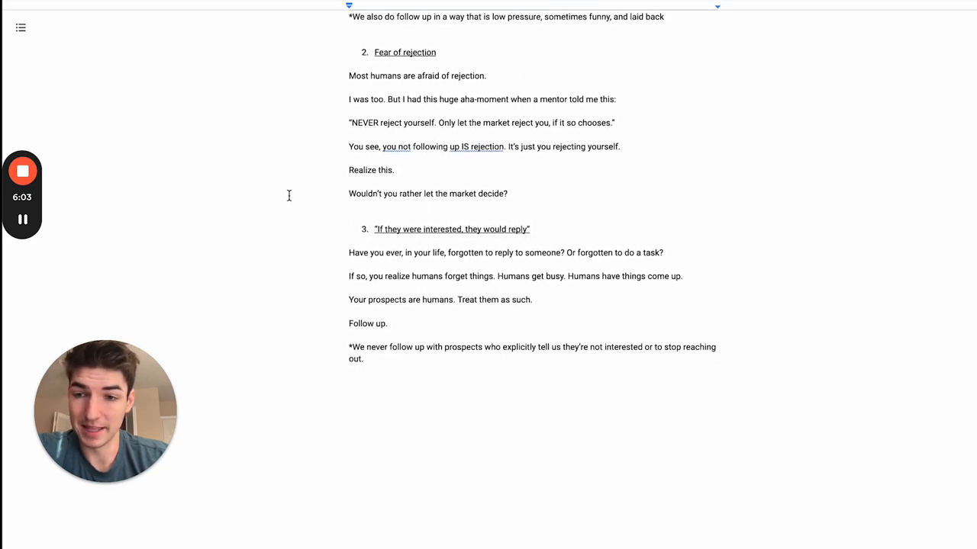
pyautogui.scroll(-3)
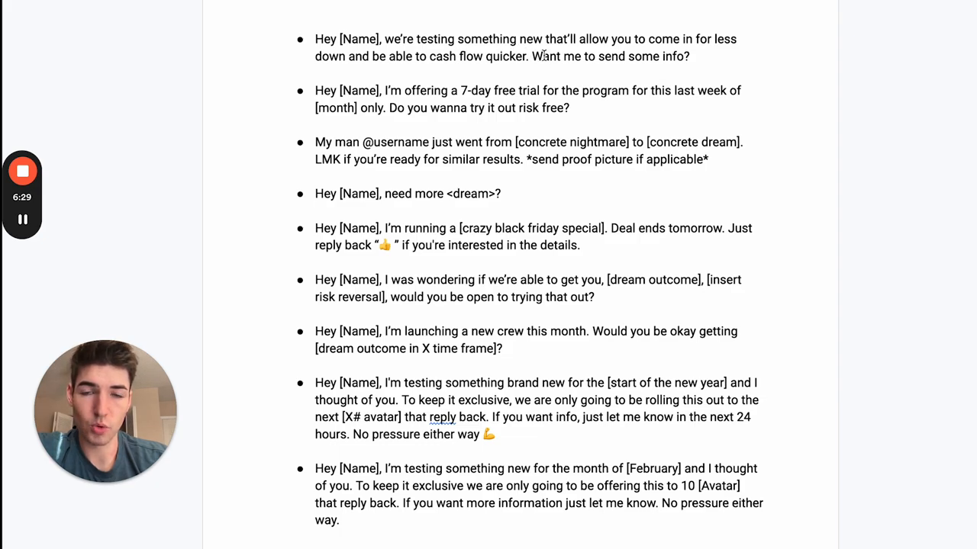
pyautogui.moveTo(517, 29)
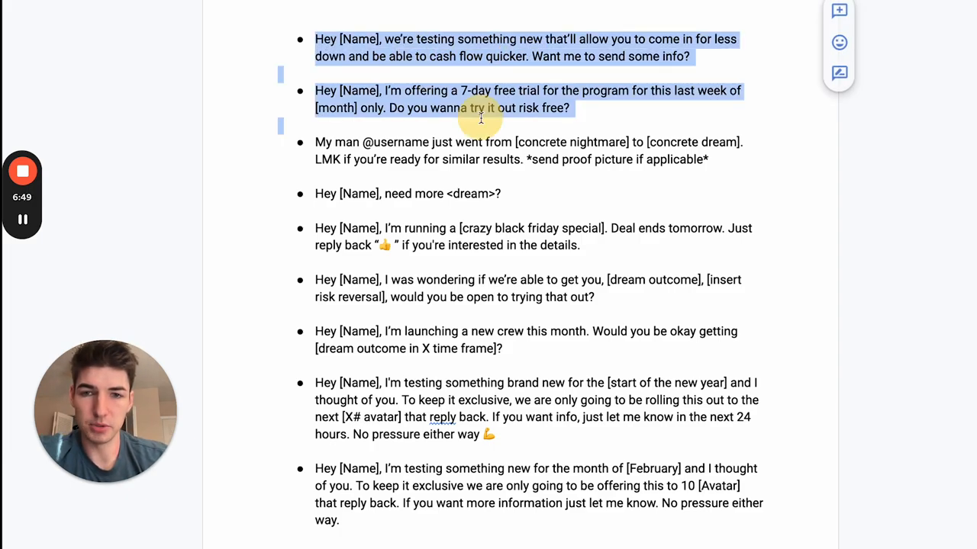
pyautogui.scroll(-3)
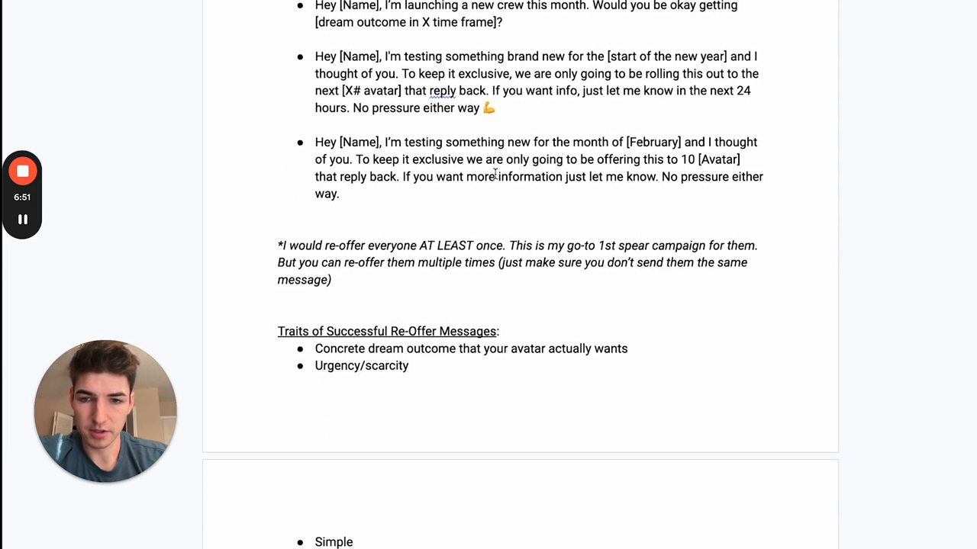
pyautogui.scroll(-3)
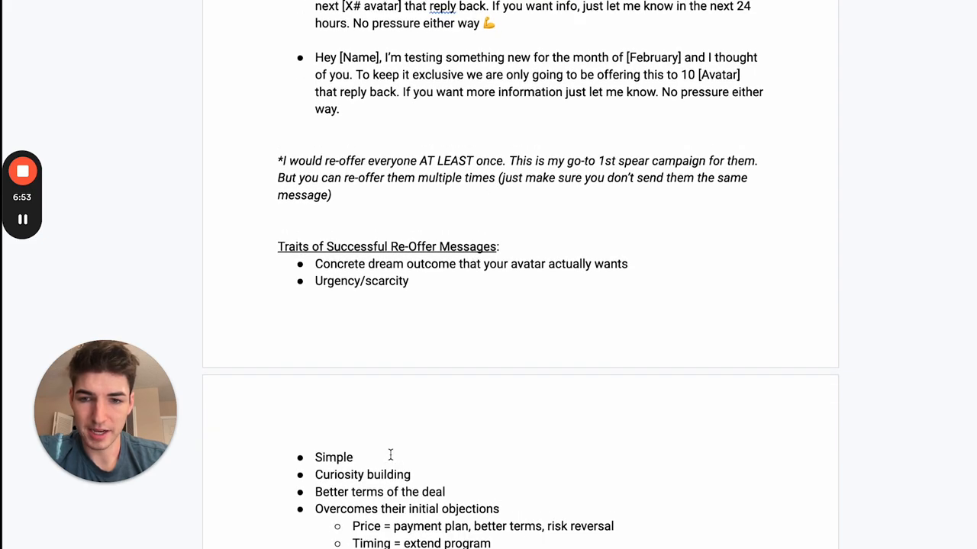
pyautogui.scroll(3)
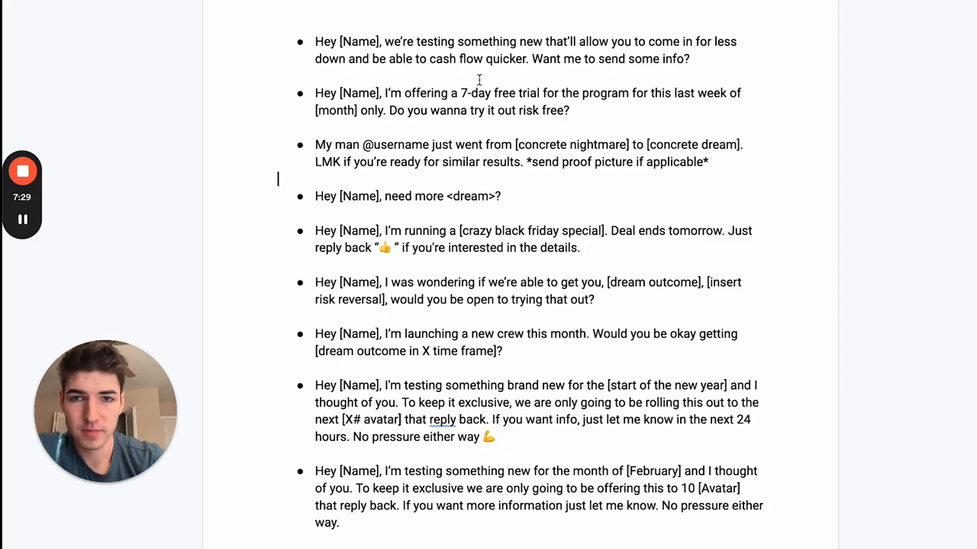
pyautogui.scroll(-3)
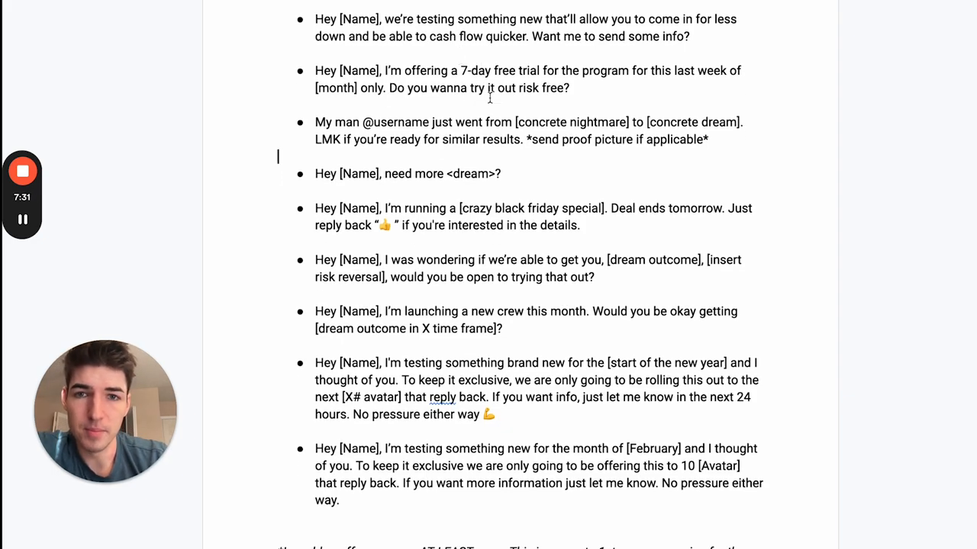
pyautogui.scroll(-3)
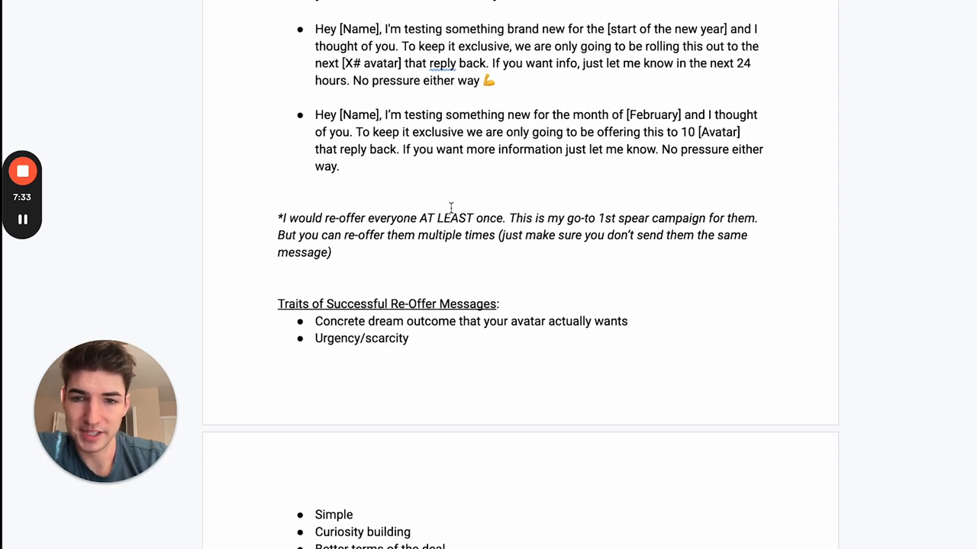
pyautogui.scroll(-3)
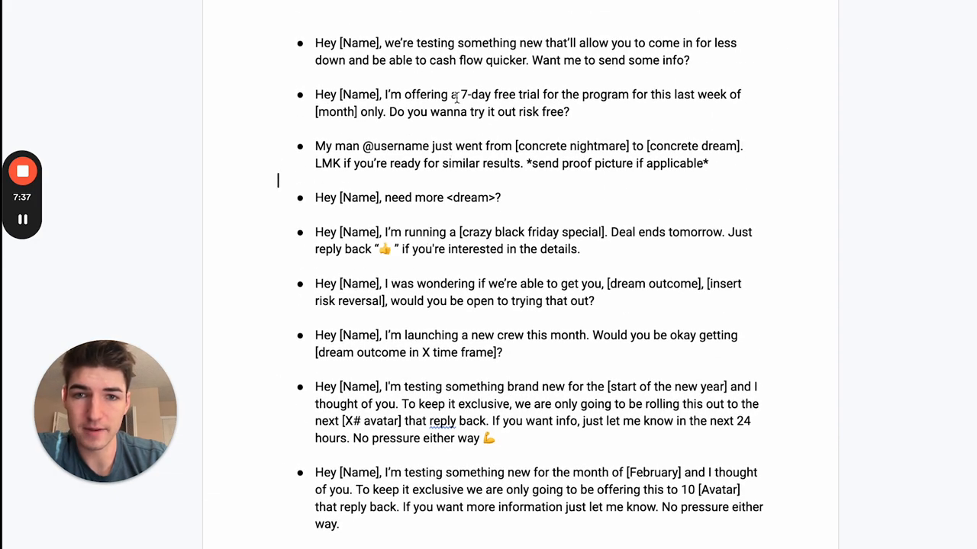
pyautogui.scroll(-3)
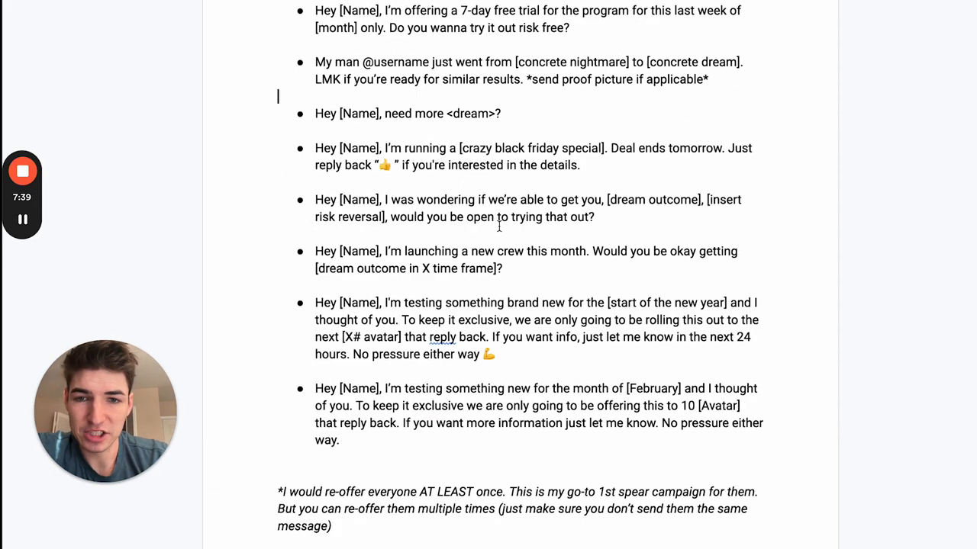
pyautogui.scroll(-3)
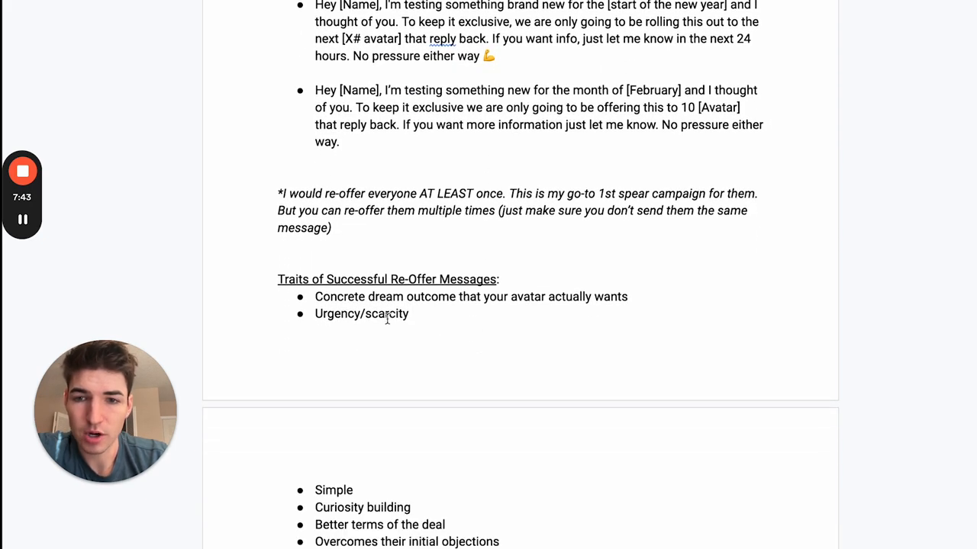
pyautogui.scroll(-3)
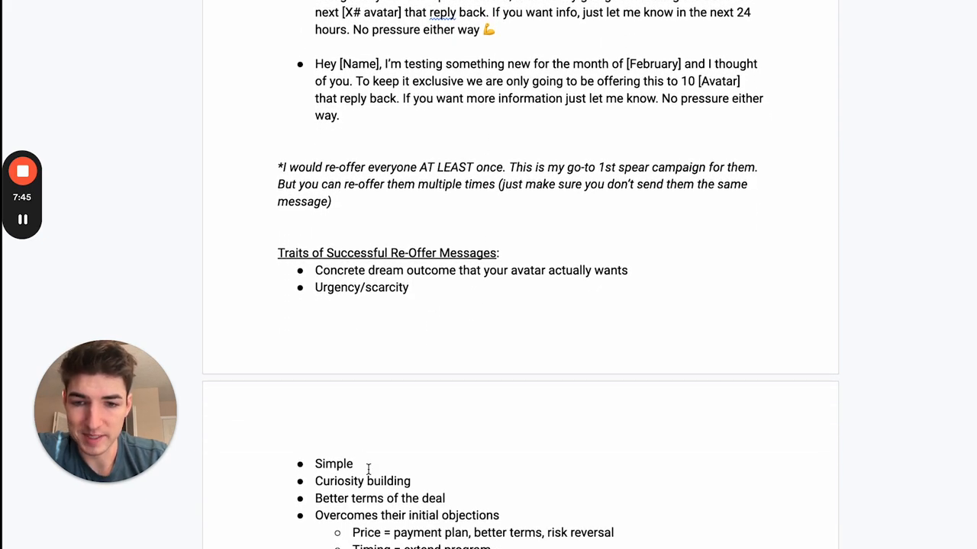
pyautogui.scroll(-3)
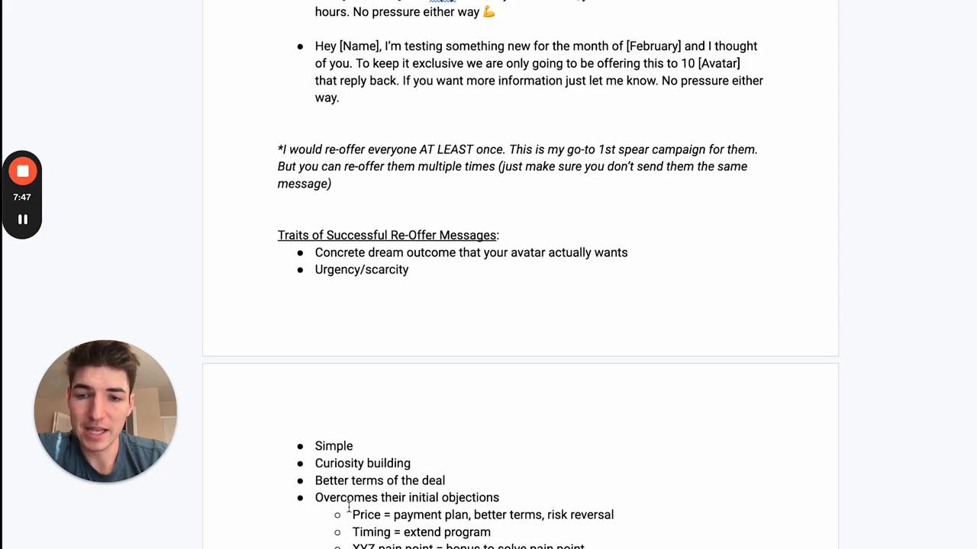
pyautogui.scroll(-3)
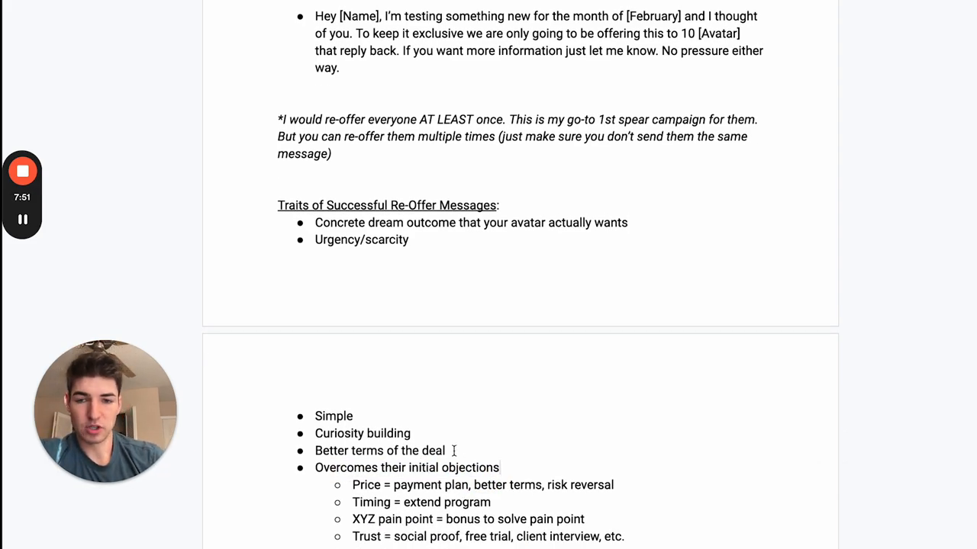
pyautogui.scroll(3)
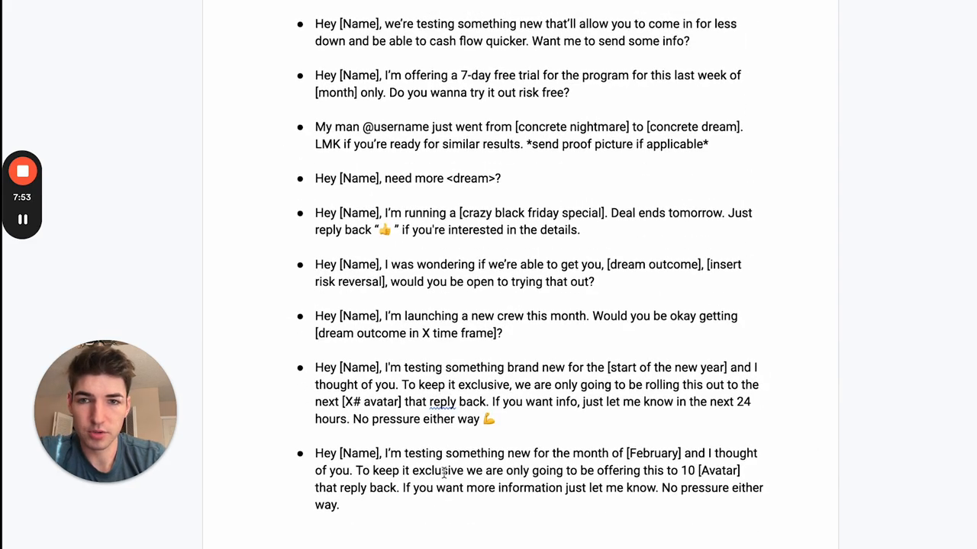
pyautogui.scroll(-3)
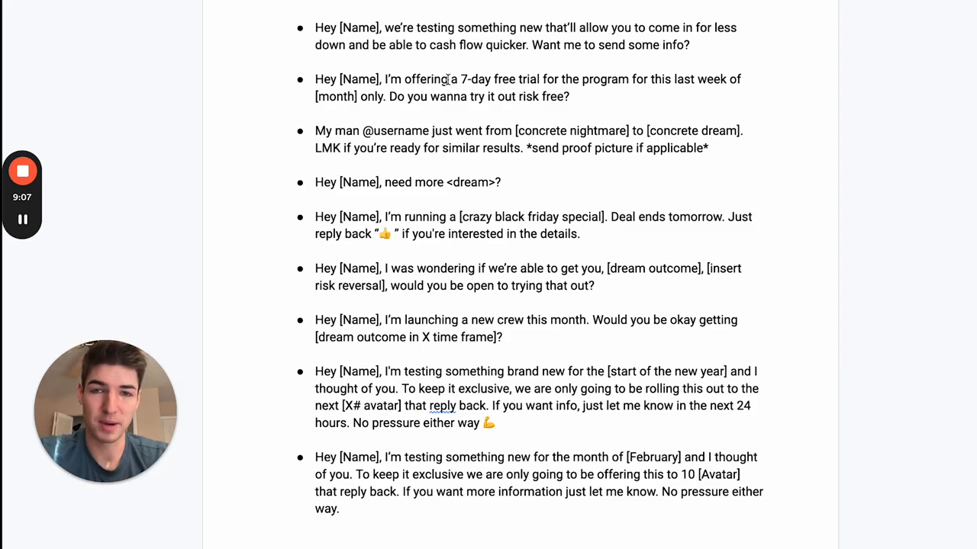
pyautogui.scroll(-3)
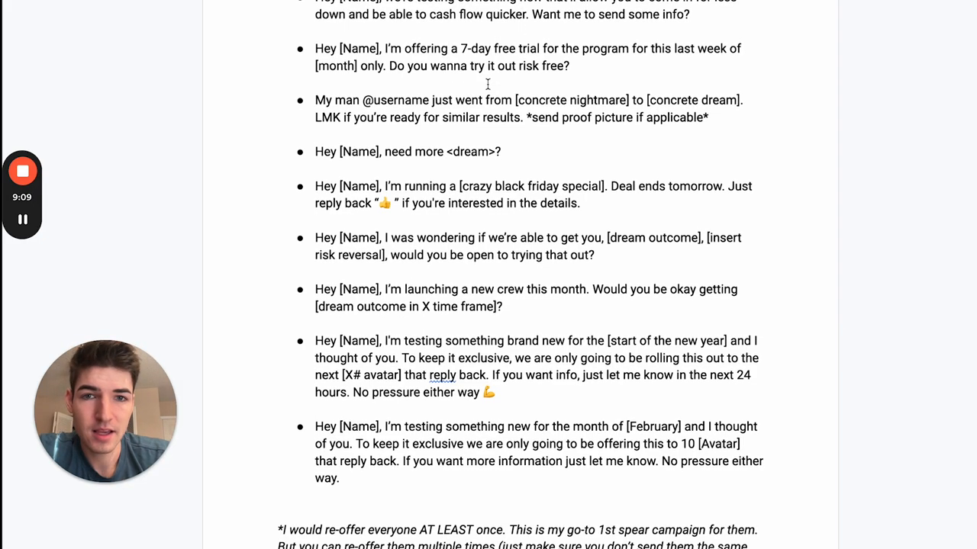
pyautogui.moveTo(632, 47); pyautogui.dragTo(745, 47)
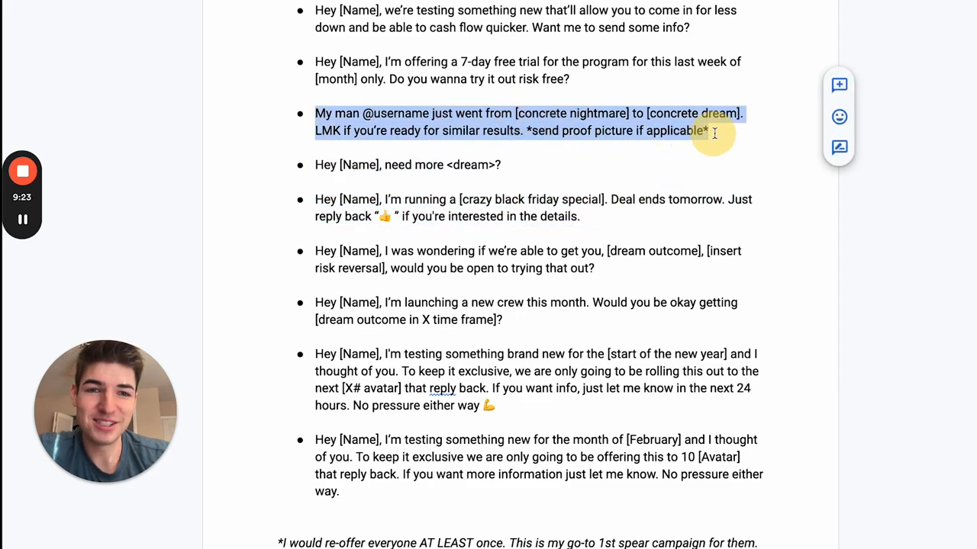
pyautogui.click(709, 131)
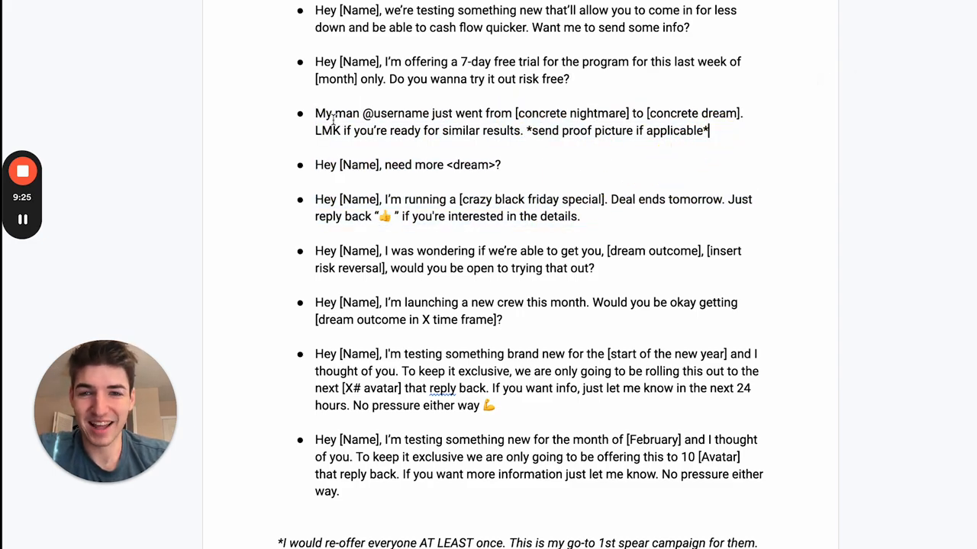
pyautogui.moveTo(314, 113); pyautogui.dragTo(458, 113)
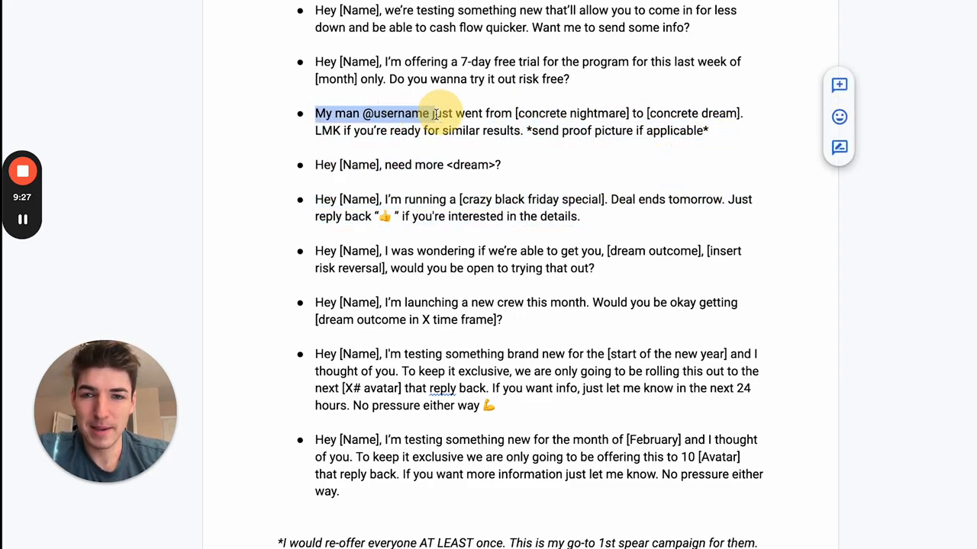
pyautogui.doubleClick(397, 113)
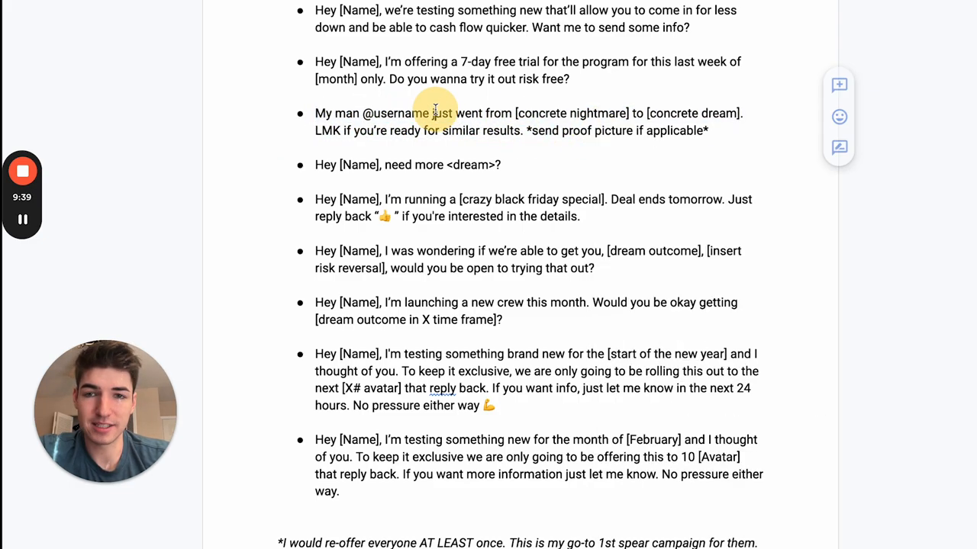
pyautogui.doubleClick(394, 113)
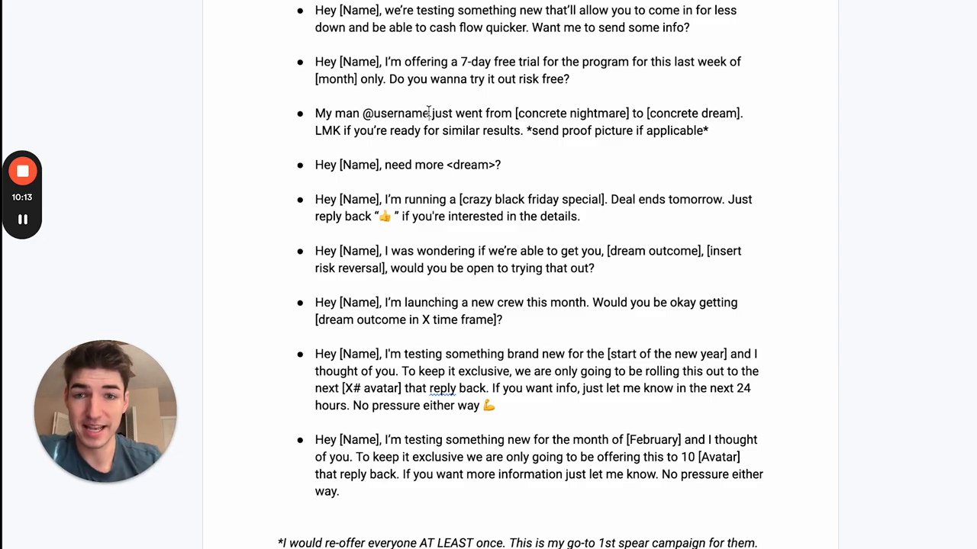
pyautogui.doubleClick(396, 113)
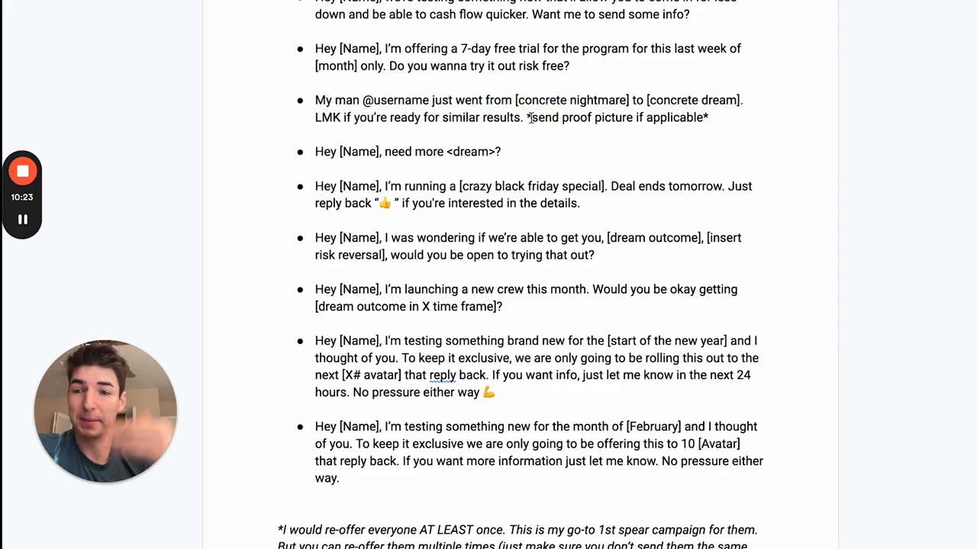
pyautogui.scroll(-3)
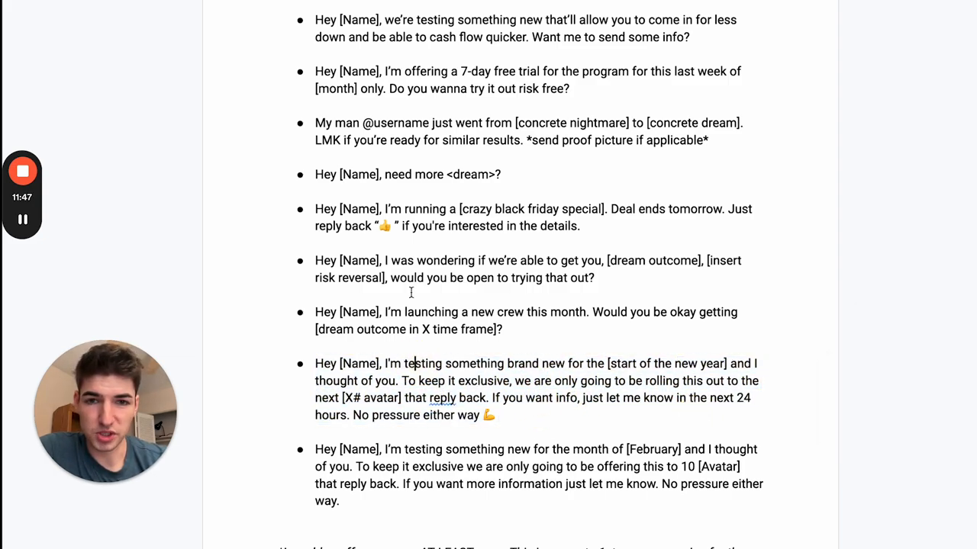
pyautogui.scroll(3)
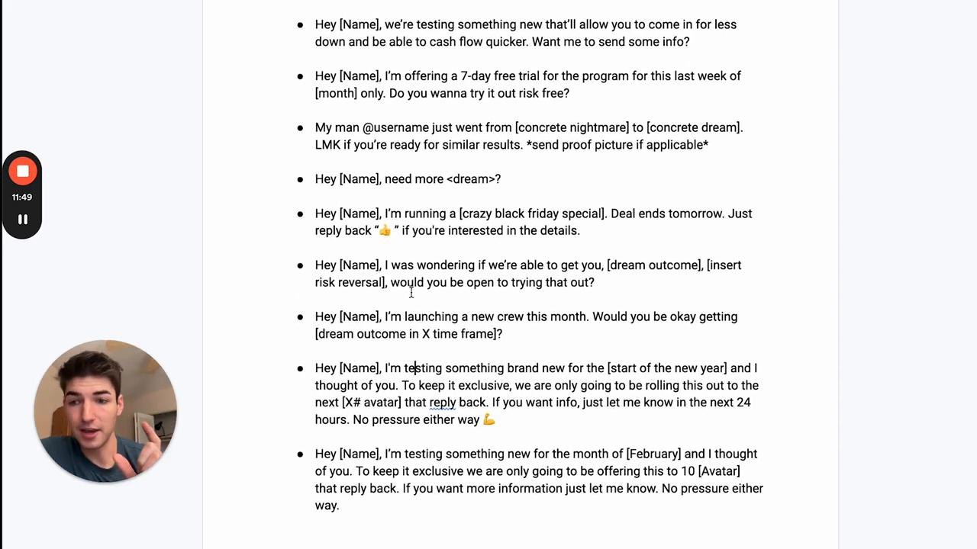